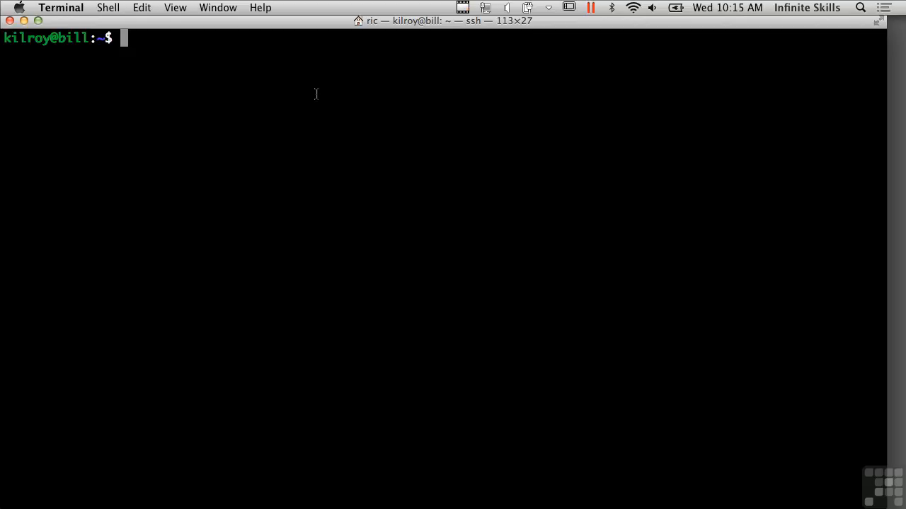
Enter the command 'sudo dd if=/dev/sdb1 of=stick.dd' at the prompt.
{"action": "type", "text": "dd i"}
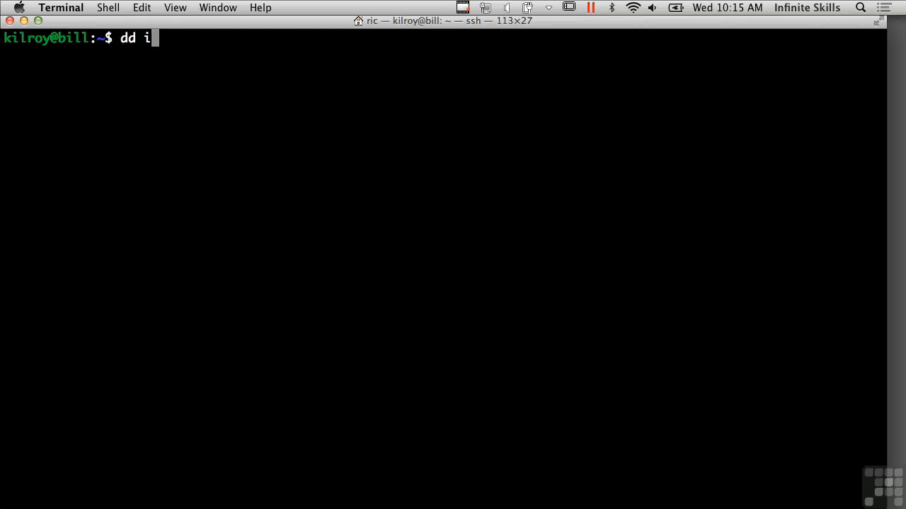
{"action": "type", "text": "f=/"}
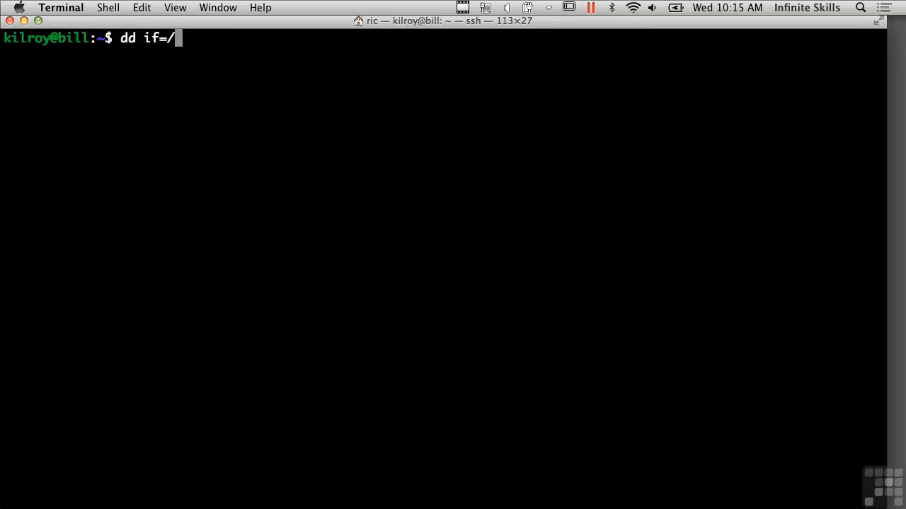
{"action": "type", "text": "dev/"}
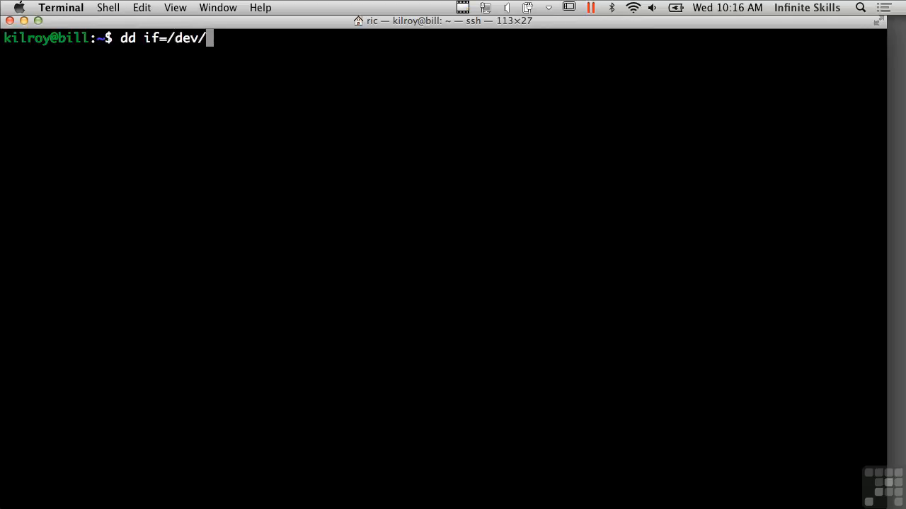
{"action": "type", "text": "sdb1 o"}
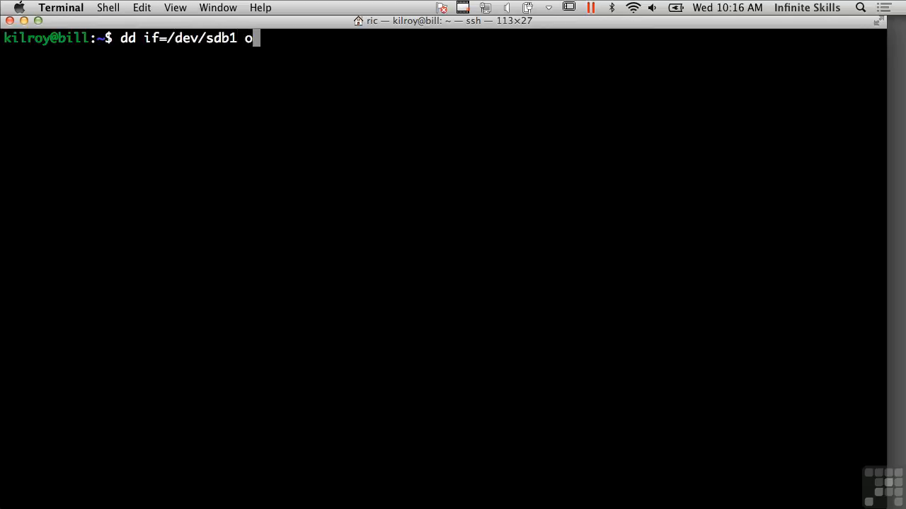
{"action": "type", "text": "f=stick"}
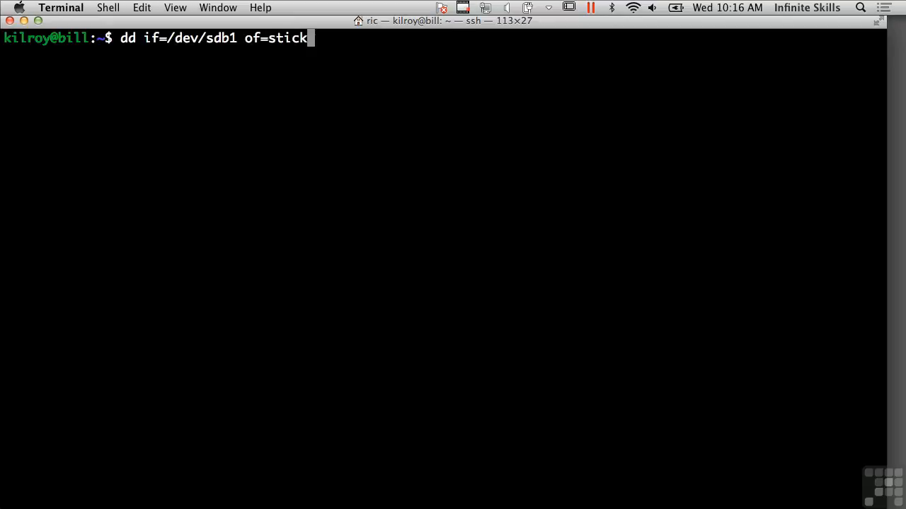
{"action": "type", "text": ".dd"}
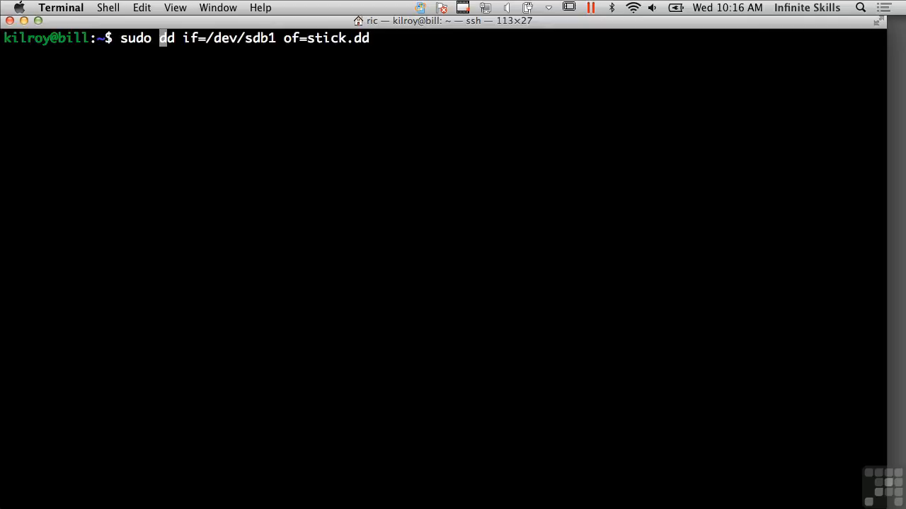
Run the sudo dd imaging of /dev/sdb1 into stick.dd, stopping it after 2.7 GB.
{"action": "key", "text": "Return"}
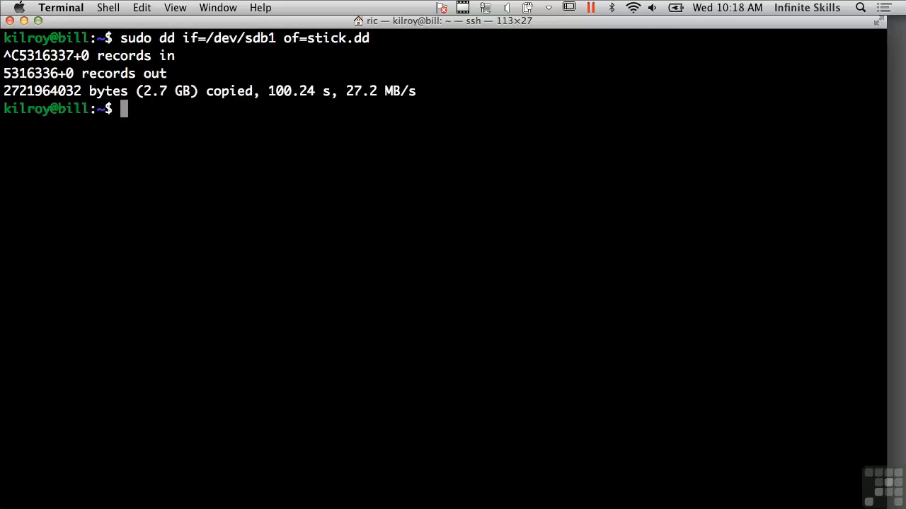
Check the stick image with file, then display the dcfldd --help options listing.
{"action": "type", "text": "file st"}
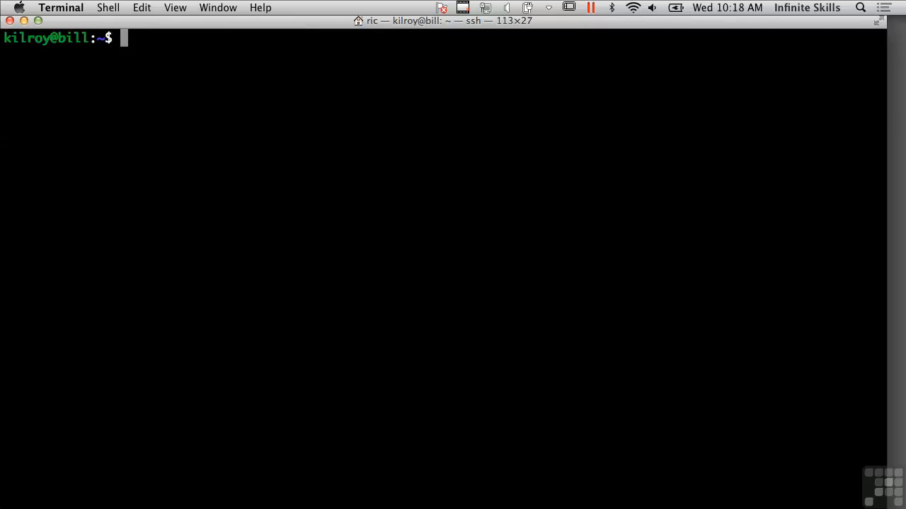
{"action": "type", "text": "dcfldd --help"}
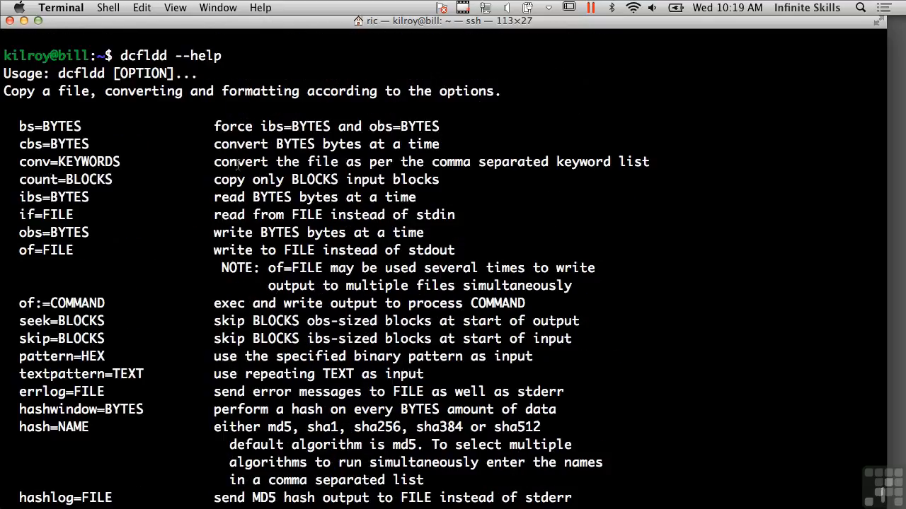
Scroll down through the dcfldd help to the conversion keywords at its end.
{"action": "scroll", "scroll_direction": "down", "scroll_amount": 3}
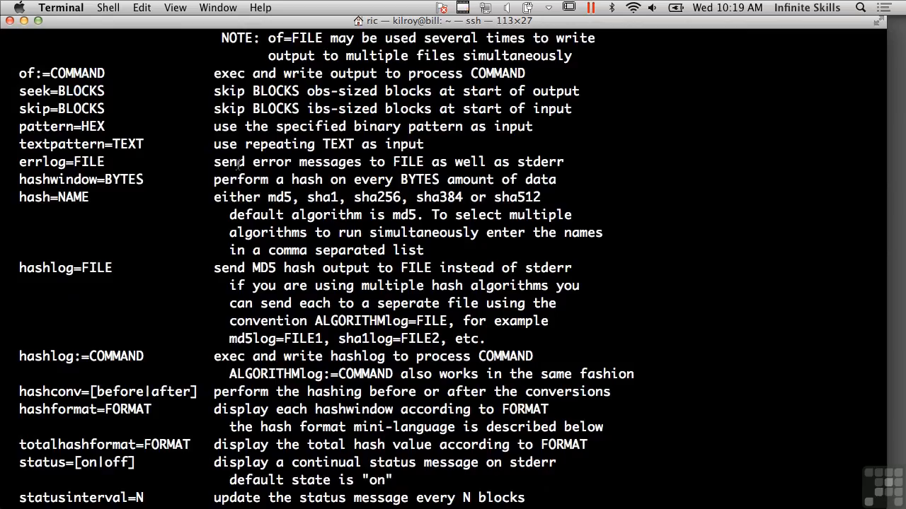
{"action": "mouse_move", "coordinate": [190, 170]}
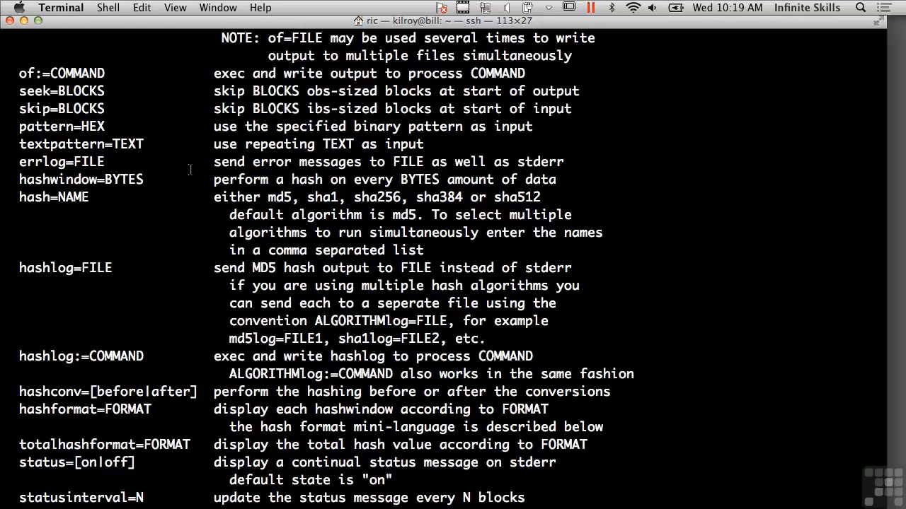
{"action": "scroll", "scroll_direction": "down", "scroll_amount": 3}
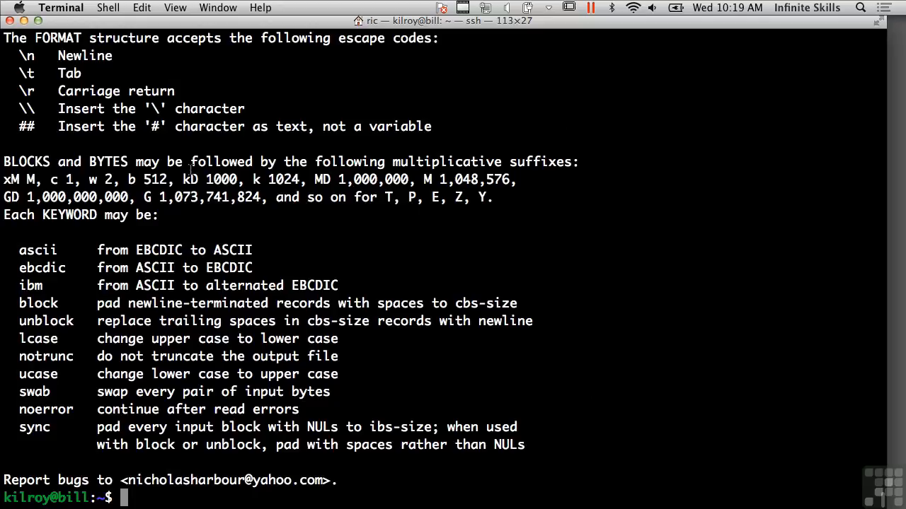
Type a dcfldd command imaging /dev/sdb to wholestick.dd.
{"action": "type", "text": "dcfldd if"}
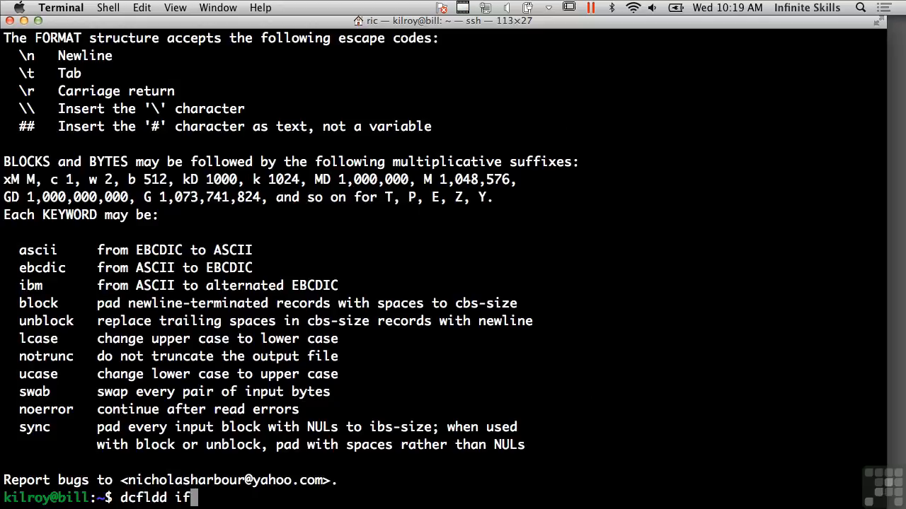
{"action": "type", "text": "="}
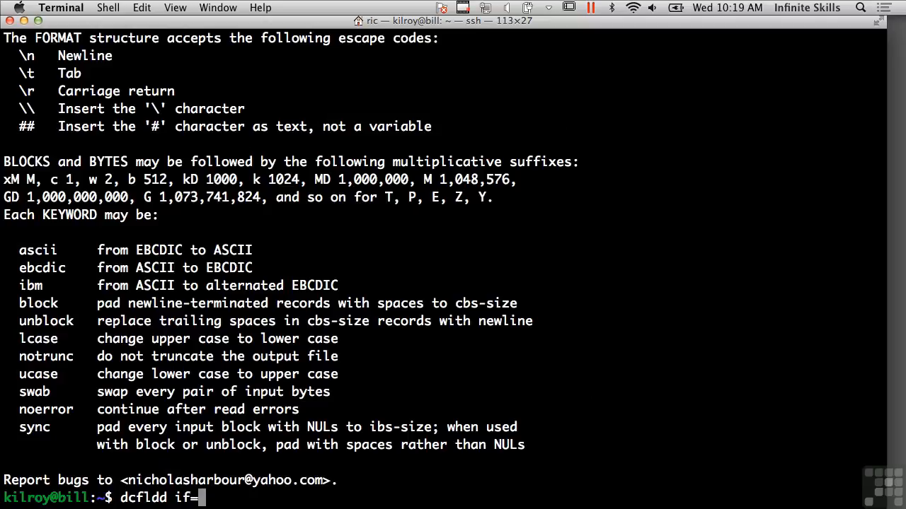
{"action": "type", "text": "/"}
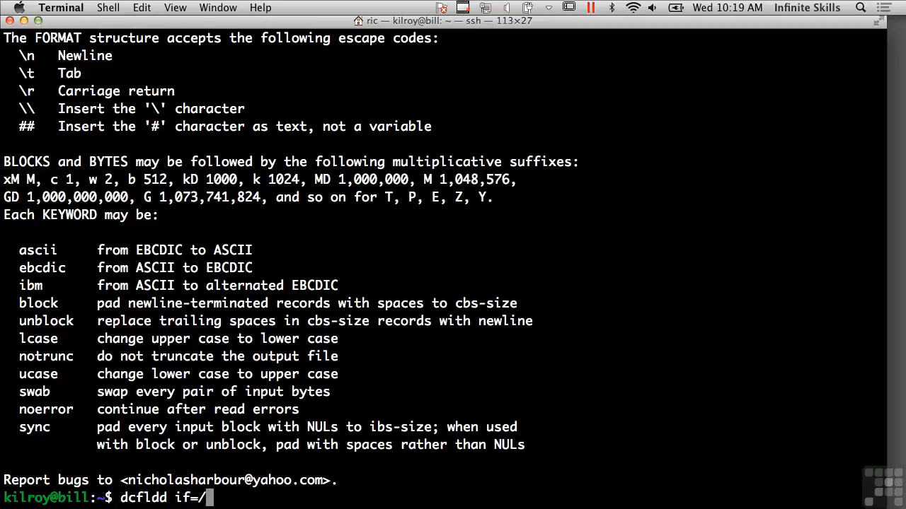
{"action": "type", "text": "dev/sd"}
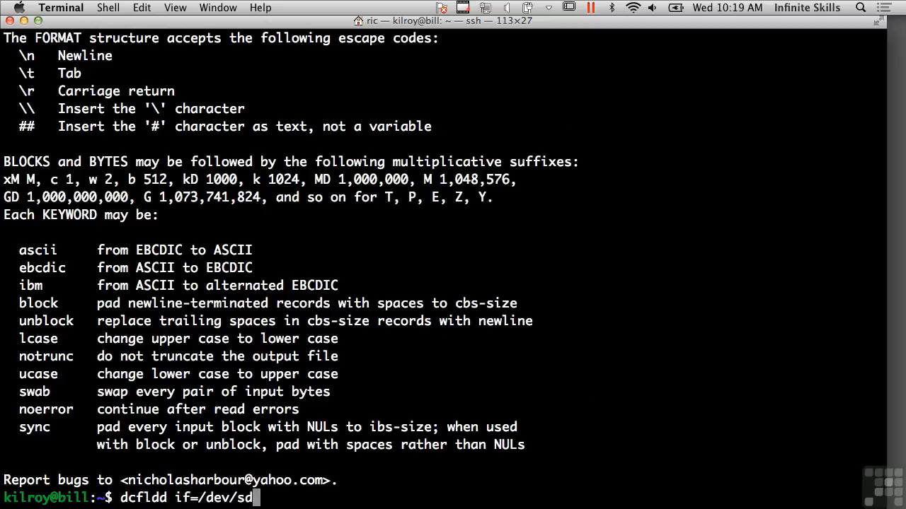
{"action": "type", "text": "b"}
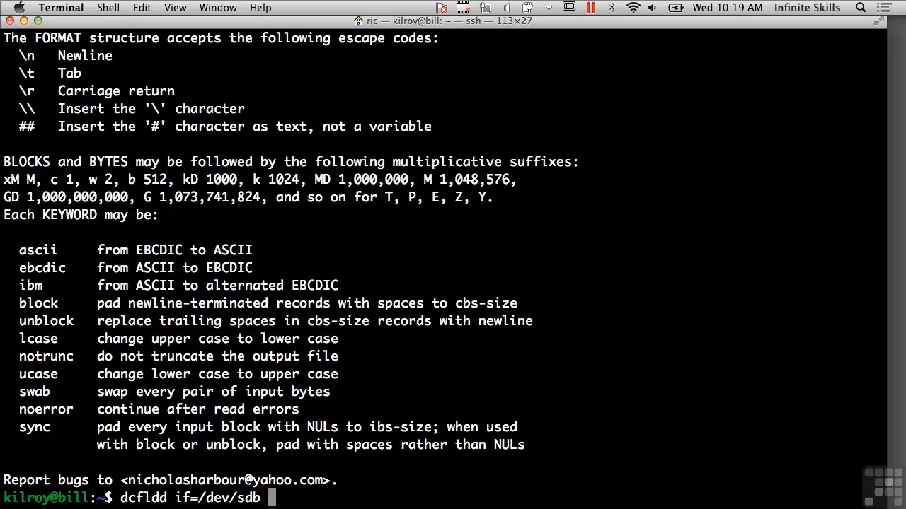
{"action": "type", "text": "of="}
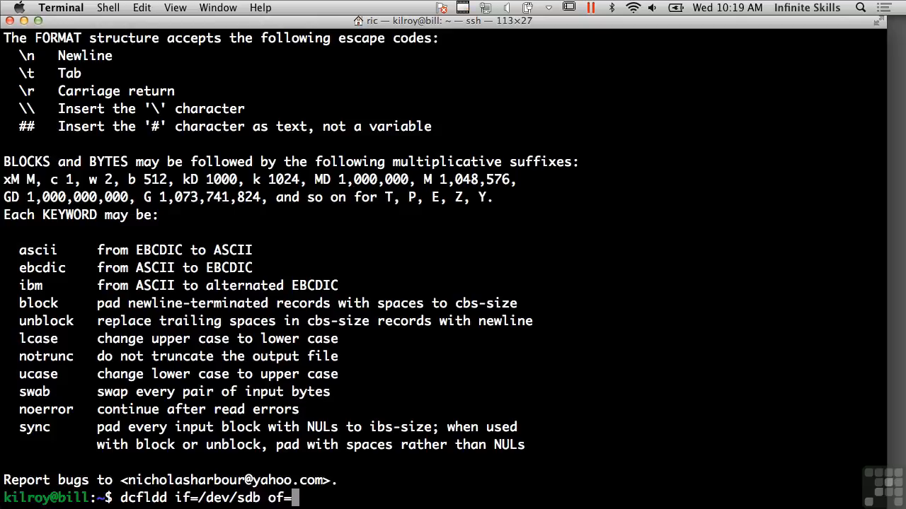
{"action": "type", "text": "wholestic"}
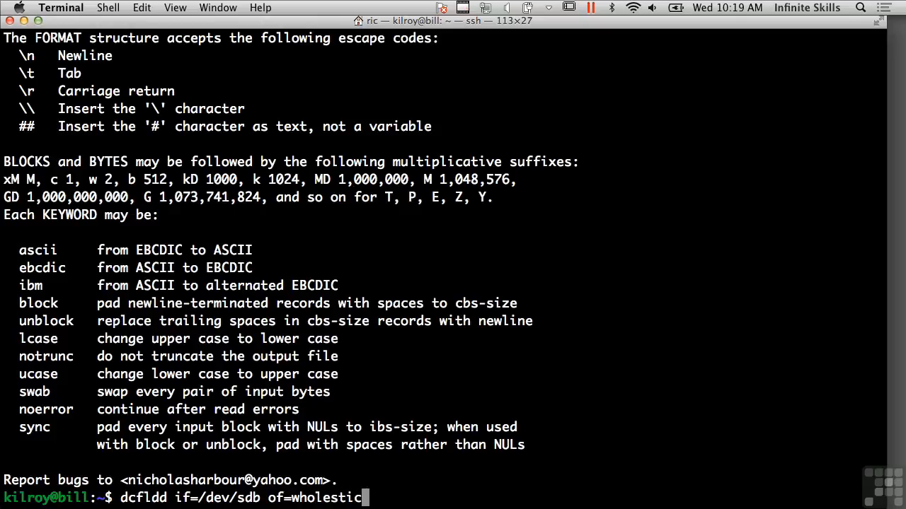
{"action": "type", "text": "k.dd"}
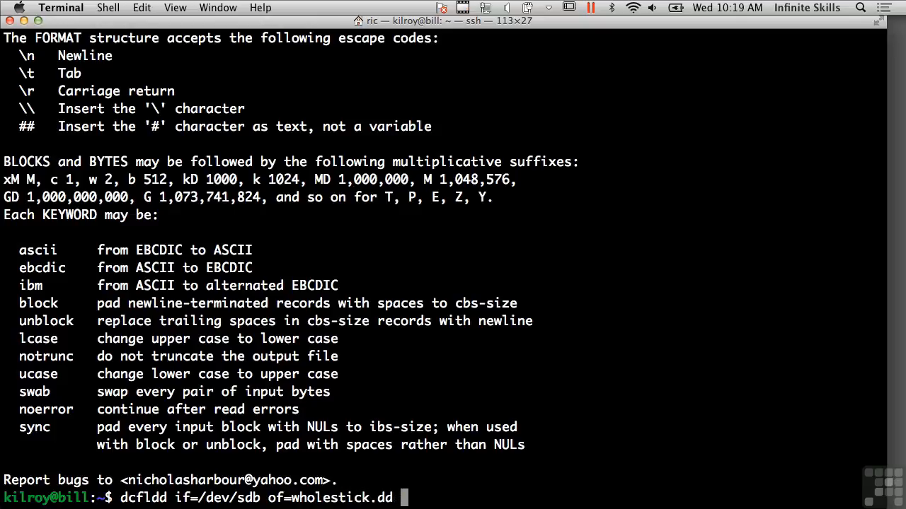
Add hash=md5 with hashlog=stick.md5, correcting hashfile, and prepend sudo.
{"action": "type", "text": "hash="}
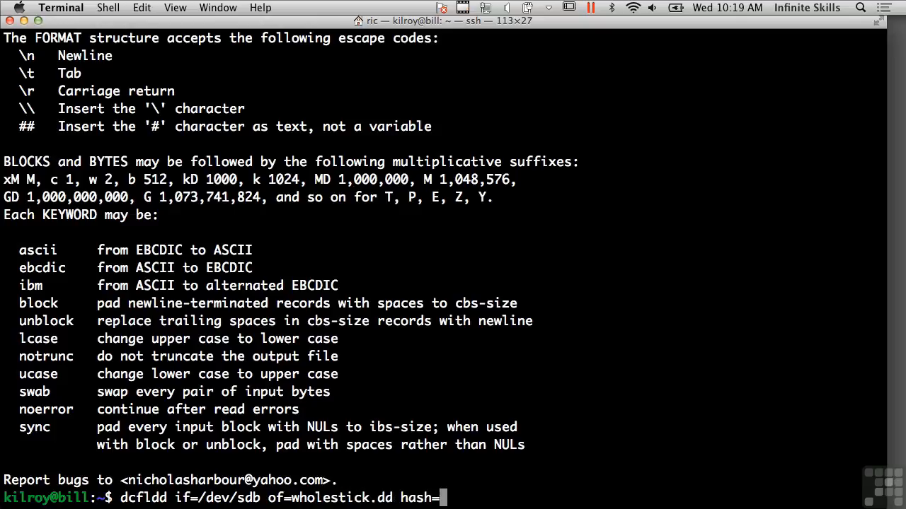
{"action": "type", "text": "md5"}
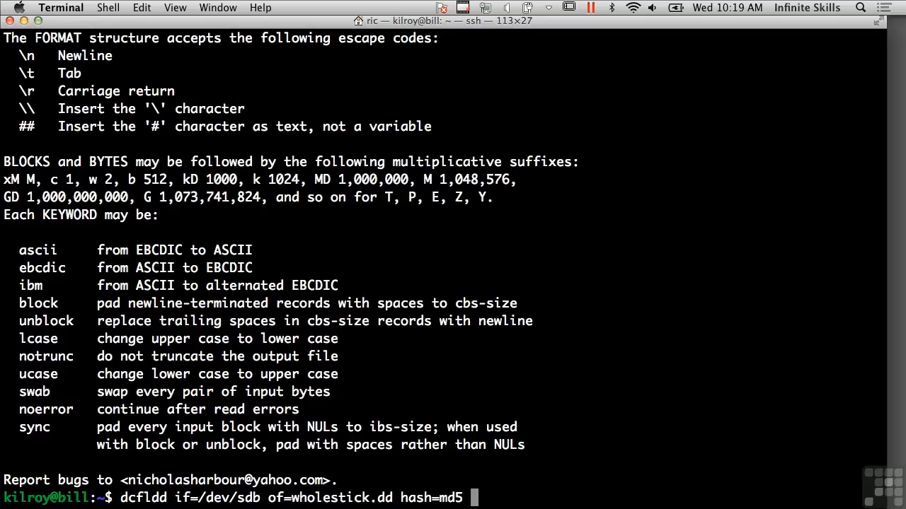
{"action": "type", "text": "hashfile"}
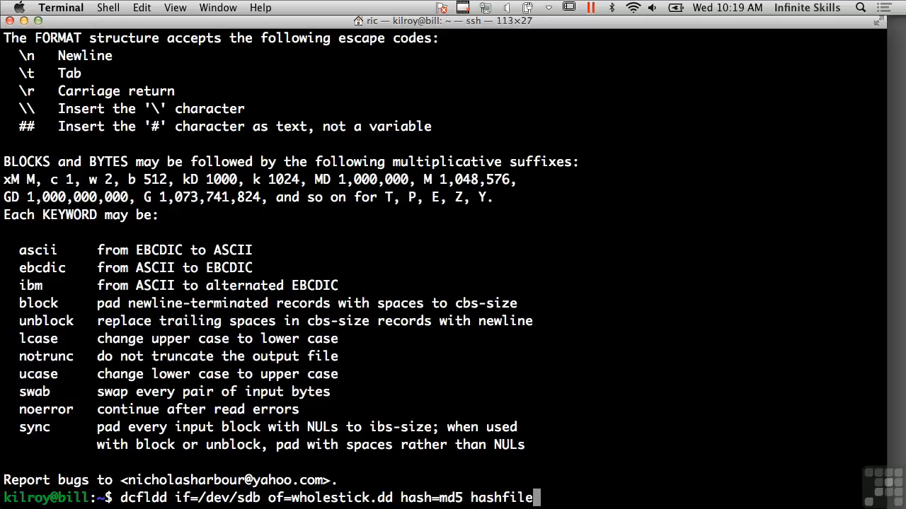
{"action": "type", "text": "=stick.md5"}
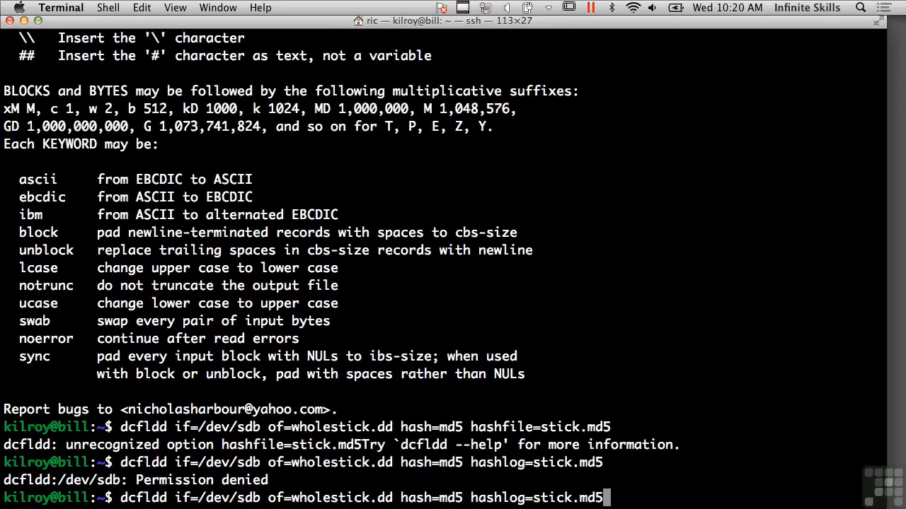
{"action": "type", "text": "sudo"}
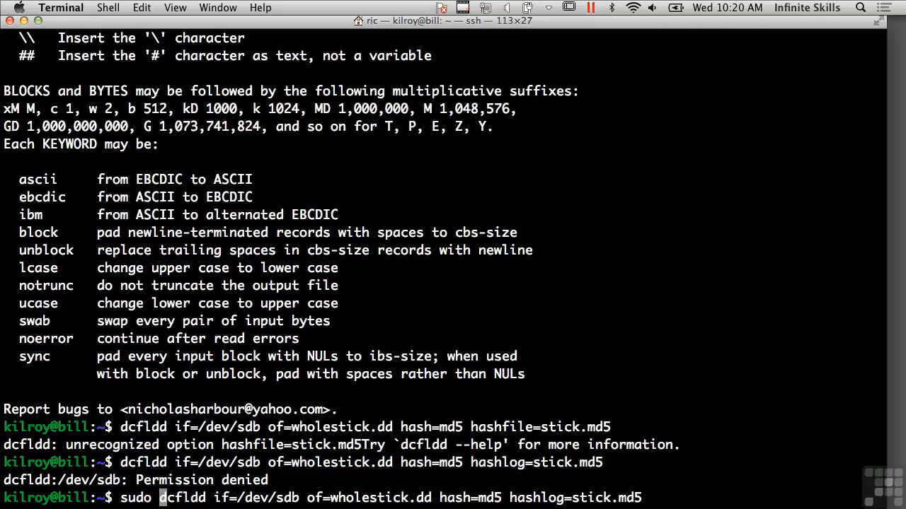
Run the sudo dcfldd imaging, writing 244736 blocks (7648Mb) to wholestick.dd.
{"action": "key", "text": "Return"}
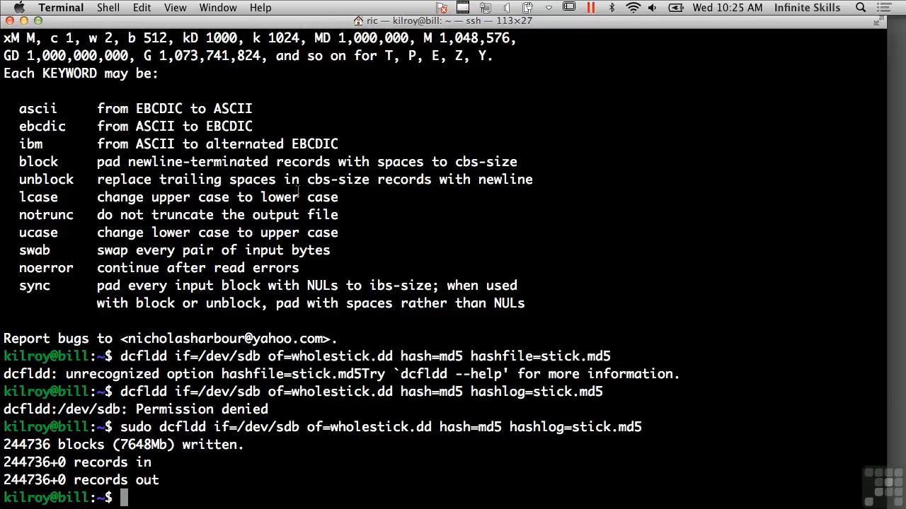
{"action": "type", "text": "cat"}
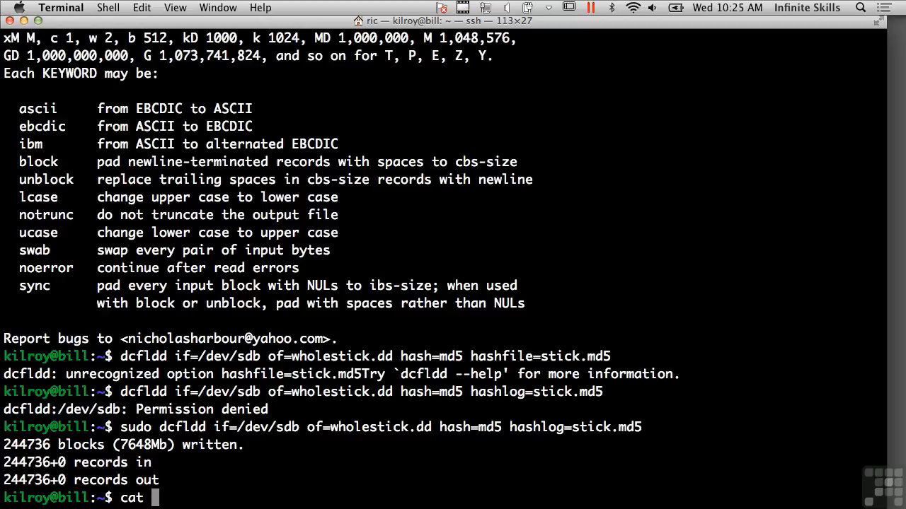
{"action": "type", "text": "stick.md5"}
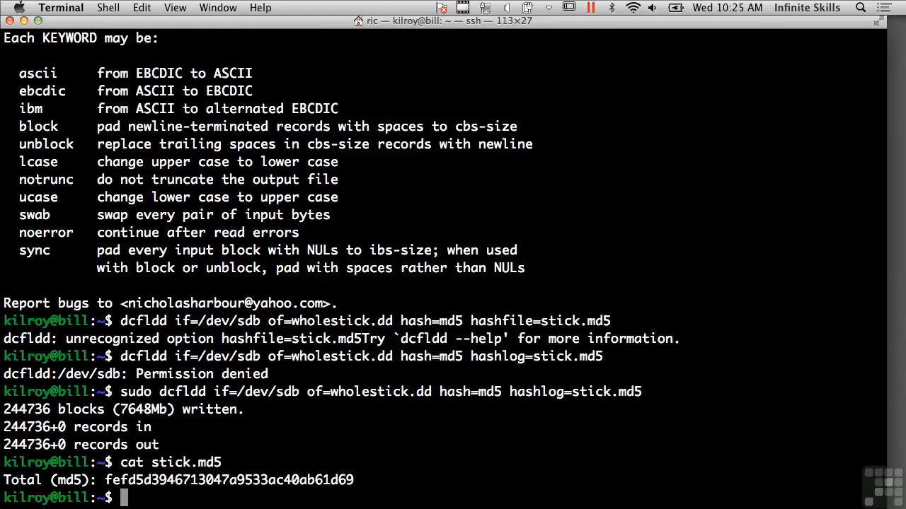
{"action": "type", "text": "file who"}
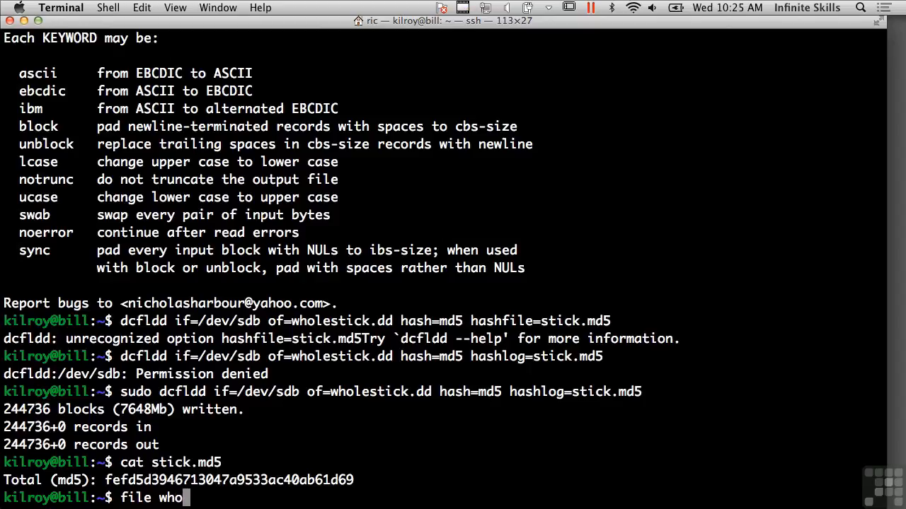
{"action": "type", "text": "lestick.dd"}
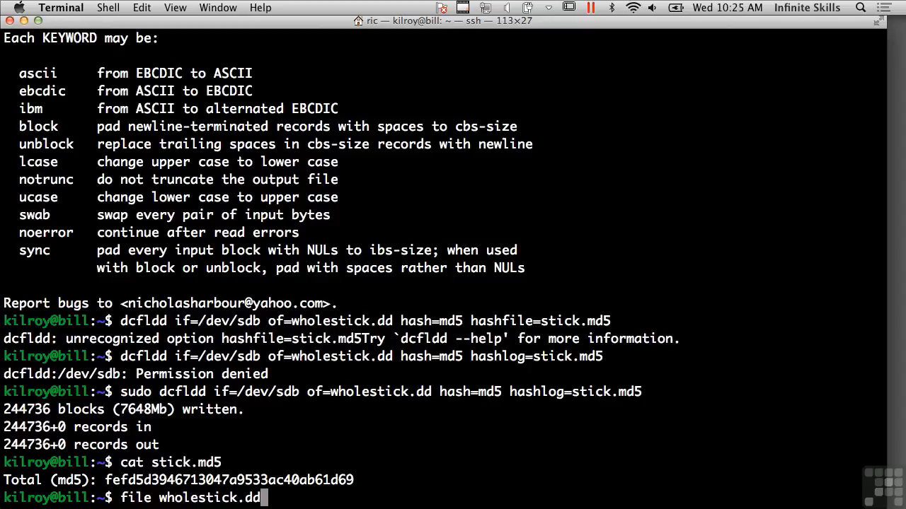